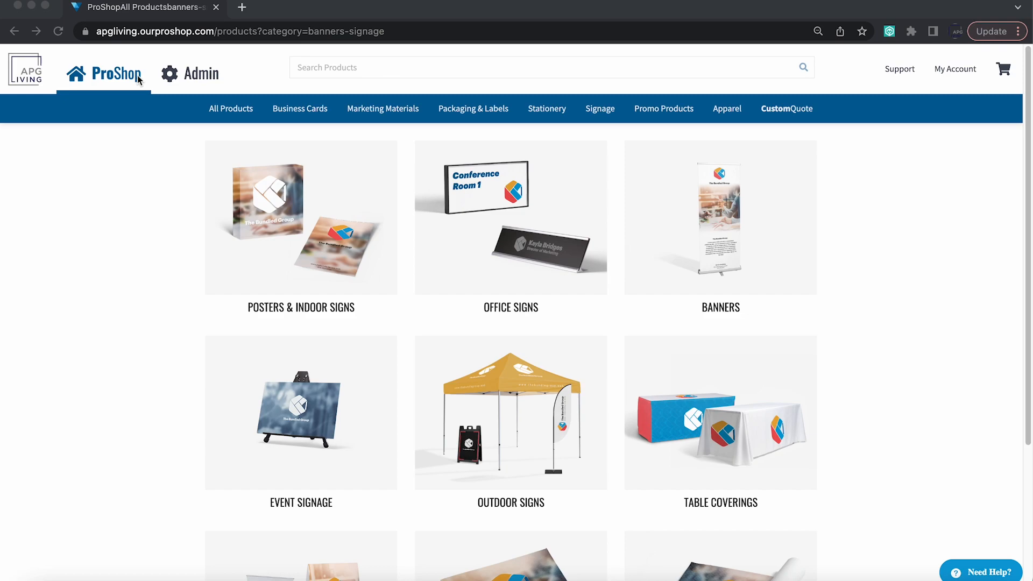
{"action": "mouse_move", "coordinate": [36, 72]}
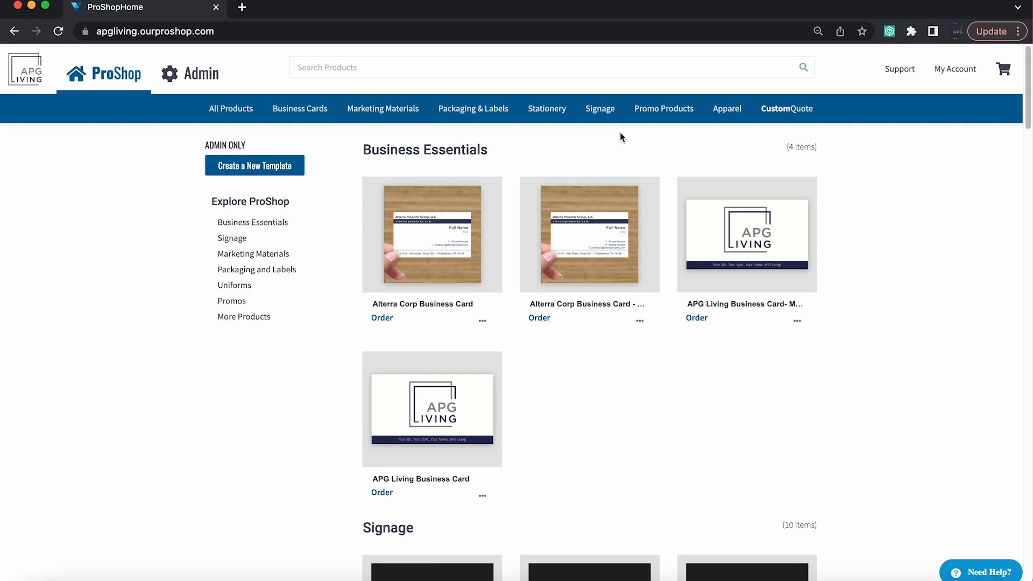
{"action": "mouse_move", "coordinate": [264, 200]}
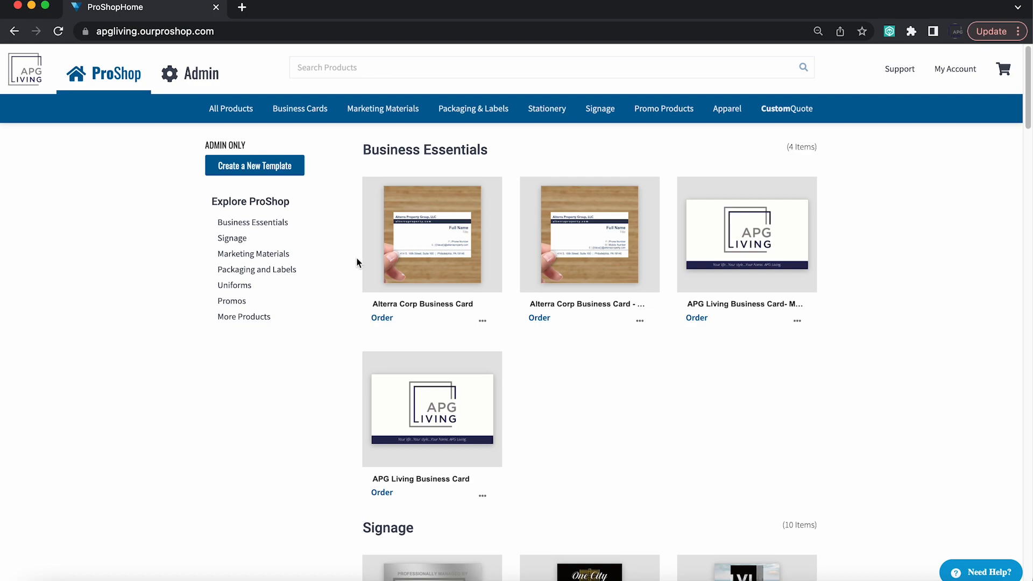
{"action": "mouse_move", "coordinate": [747, 233]}
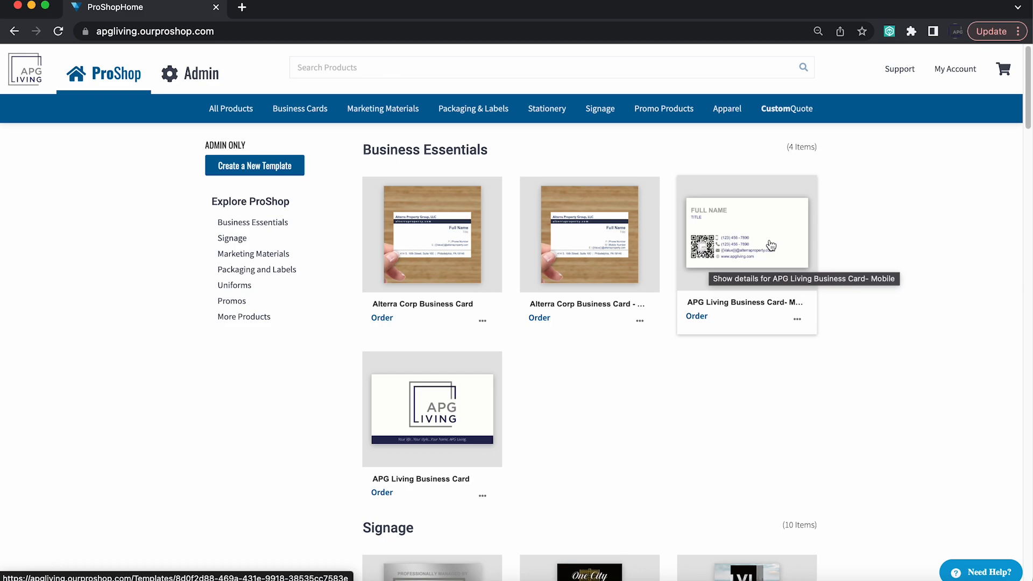
- Start personalizing the APG Living Business Card- Mobile at quantity 500
{"action": "left_click", "coordinate": [747, 232]}
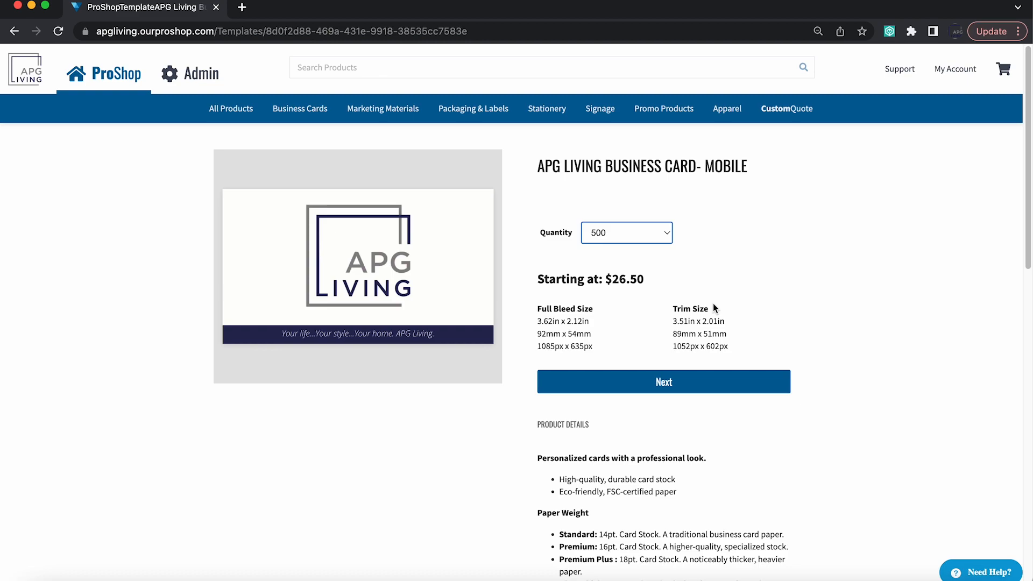
{"action": "left_click", "coordinate": [662, 380]}
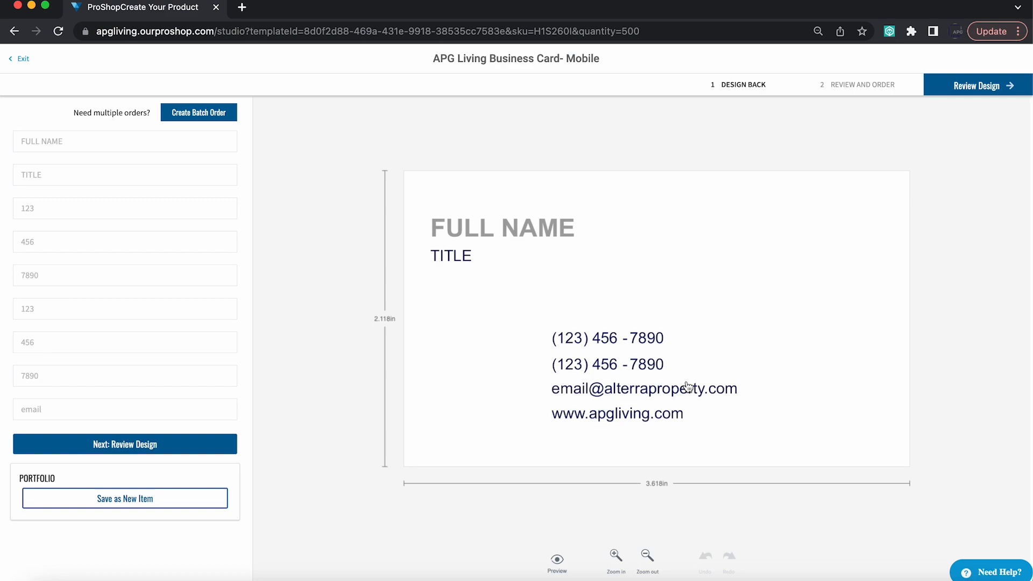
{"action": "type", "text": "Emily Milleman"}
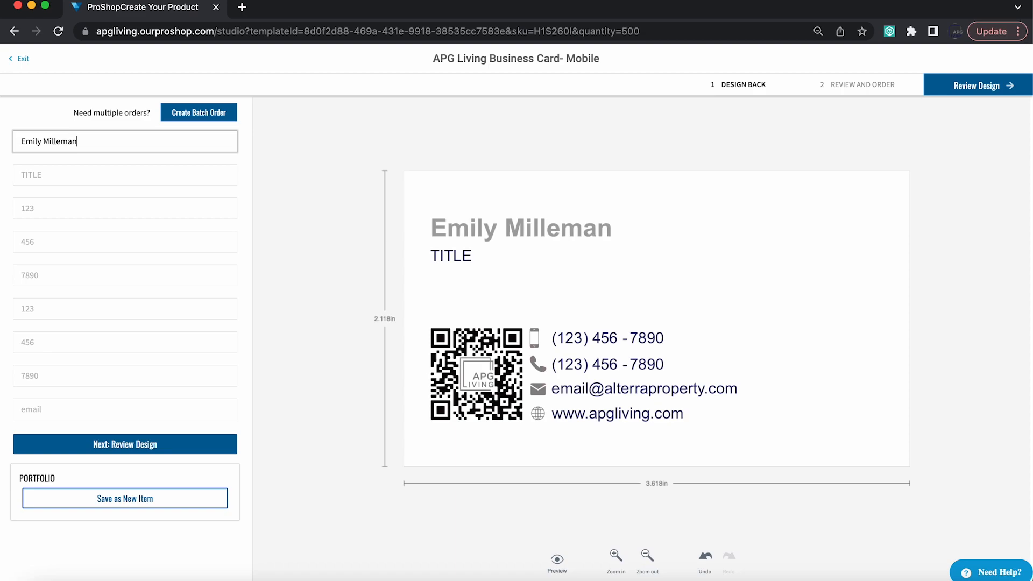
{"action": "type", "text": "Marketing Coordinator"}
{"action": "left_click", "coordinate": [125, 241]}
{"action": "type", "text": "333"}
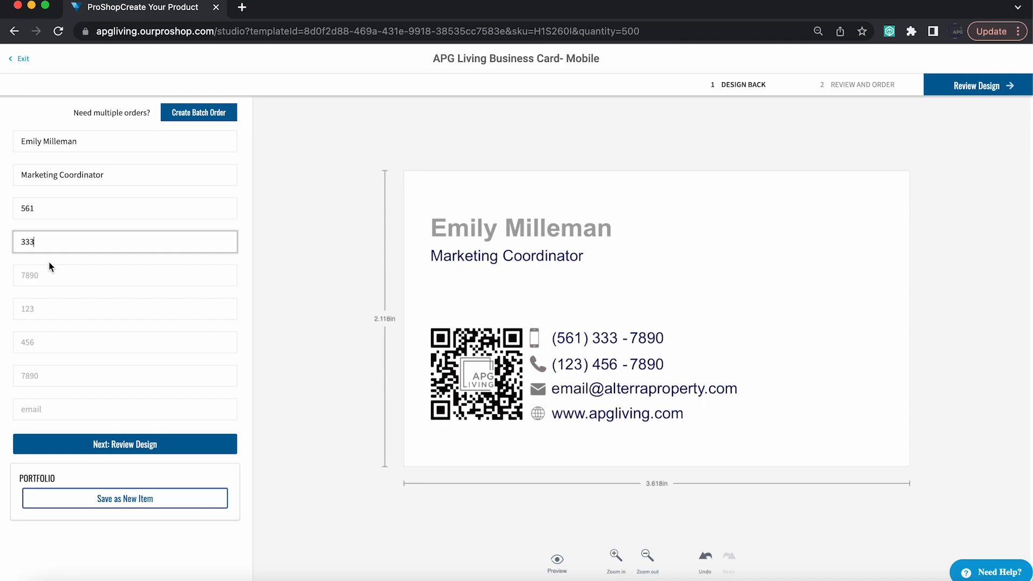
{"action": "type", "text": "1234"}
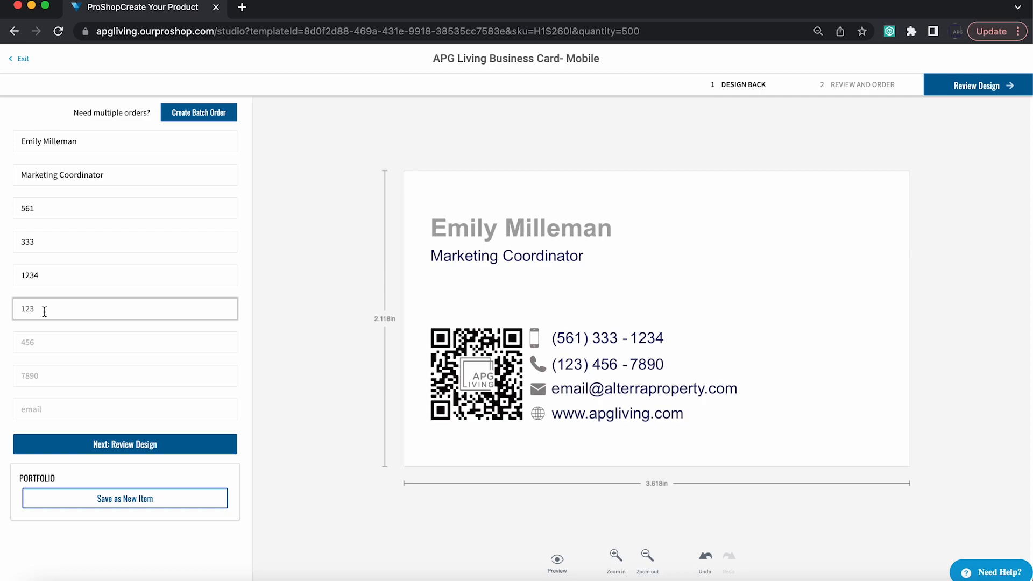
{"action": "type", "text": "22"}
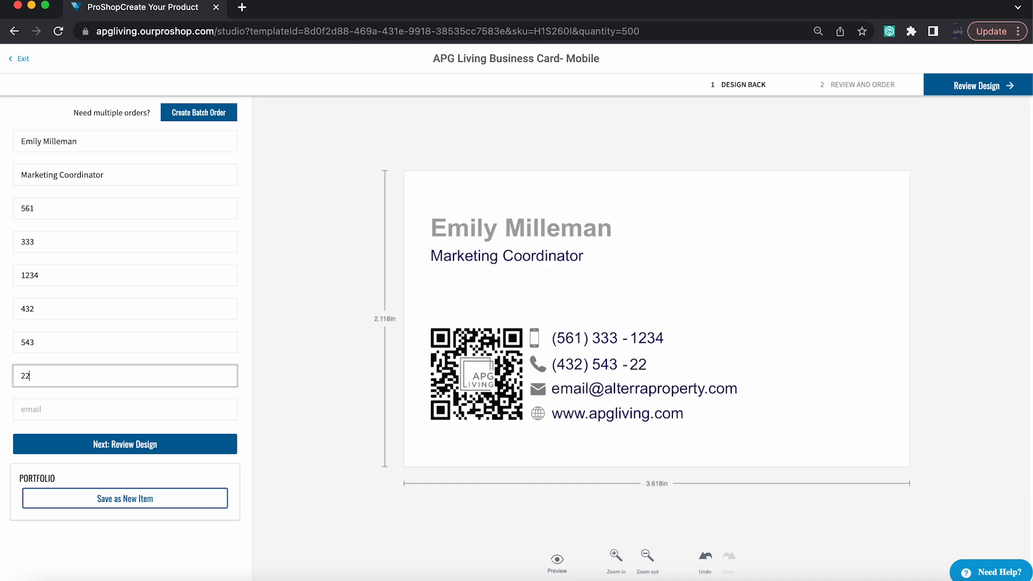
{"action": "type", "text": "Emi"}
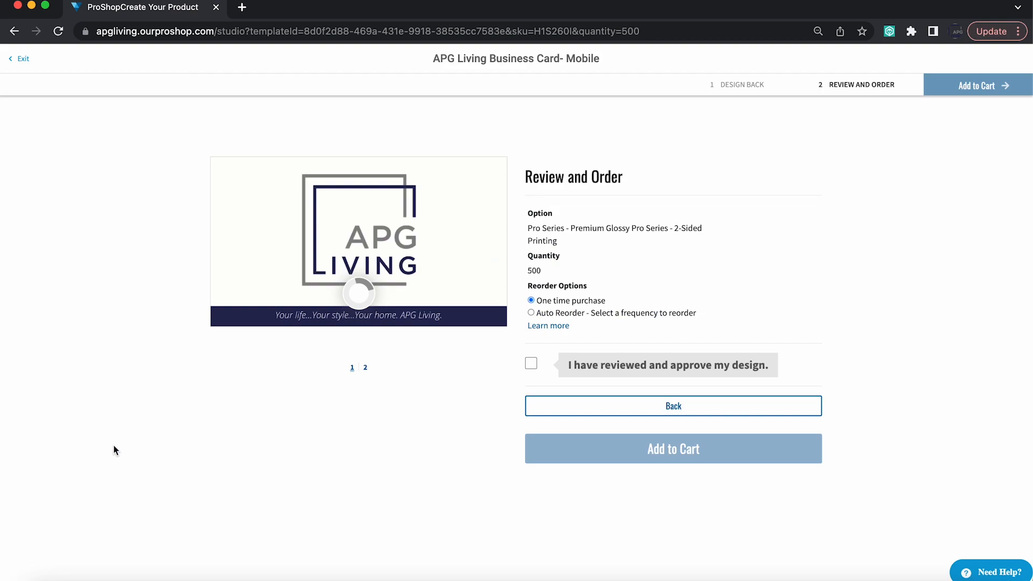
- View the card's back-side proof, then exit to the ProShop home page
{"action": "left_click", "coordinate": [365, 367]}
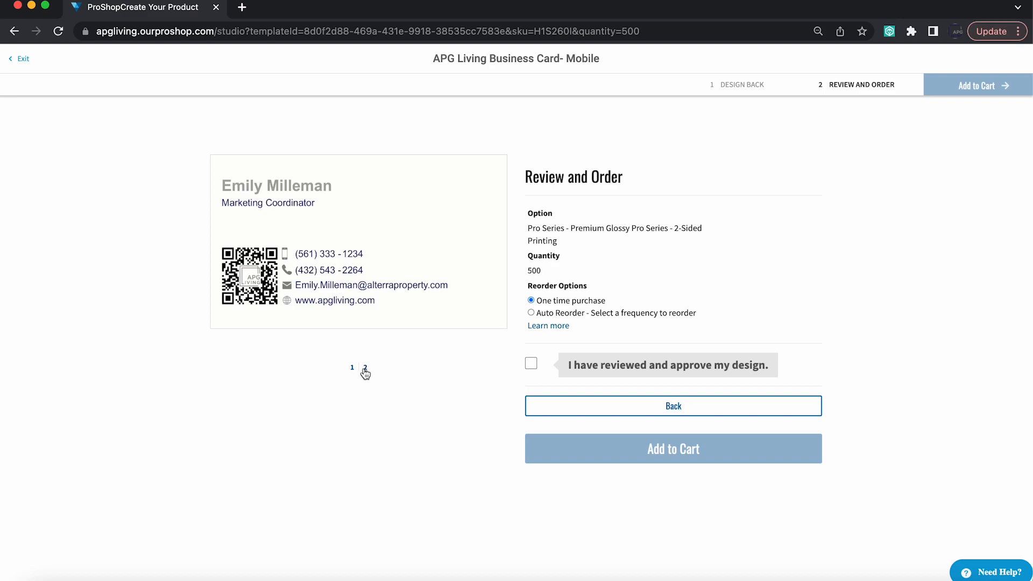
{"action": "left_click", "coordinate": [530, 362]}
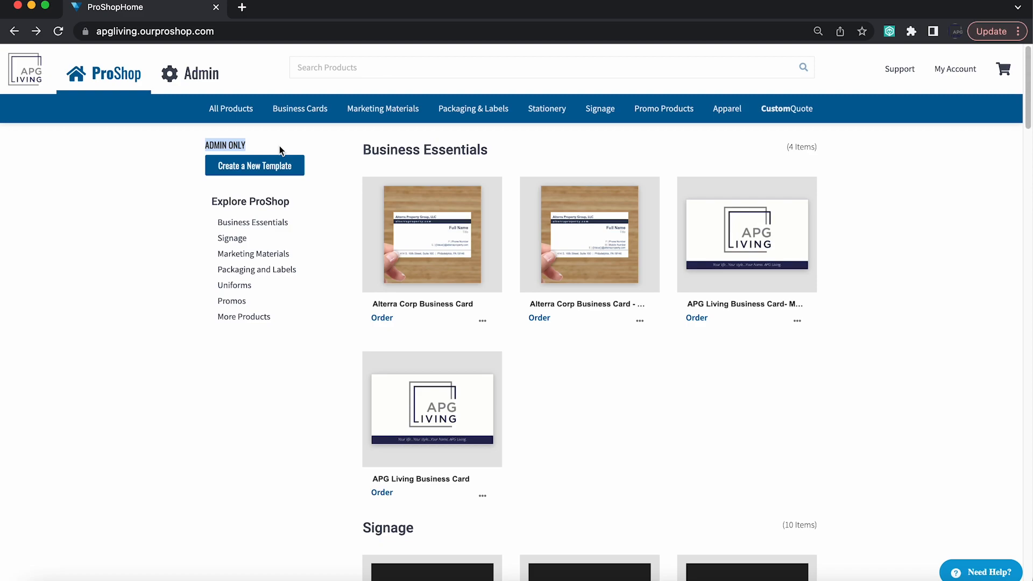
- Scroll the home page down to the Promos section with mugs, power clip and water bottles
{"action": "scroll", "scroll_direction": "down", "scroll_amount": 3}
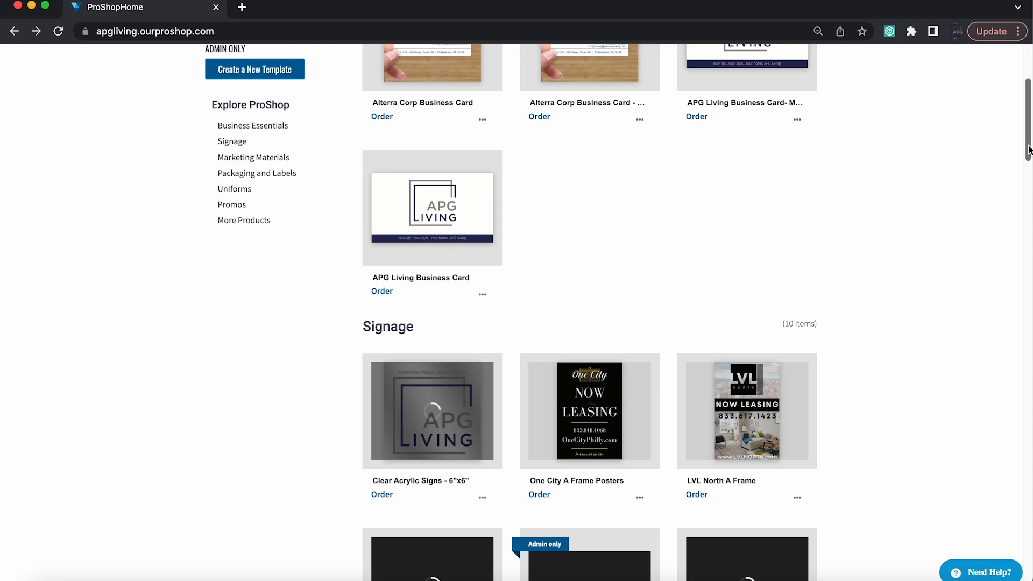
{"action": "scroll", "scroll_direction": "down", "scroll_amount": 3}
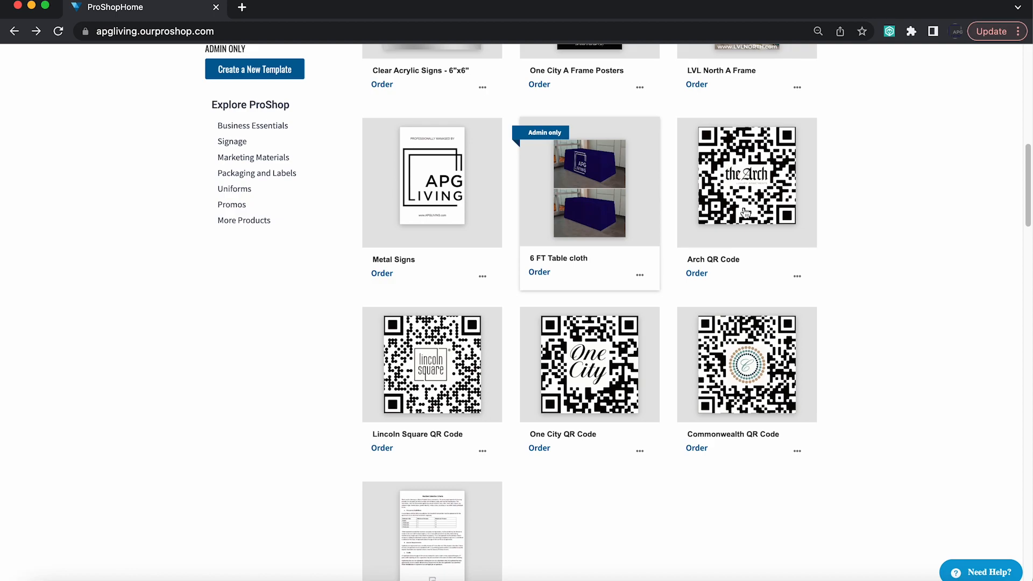
{"action": "scroll", "scroll_direction": "down", "scroll_amount": 3}
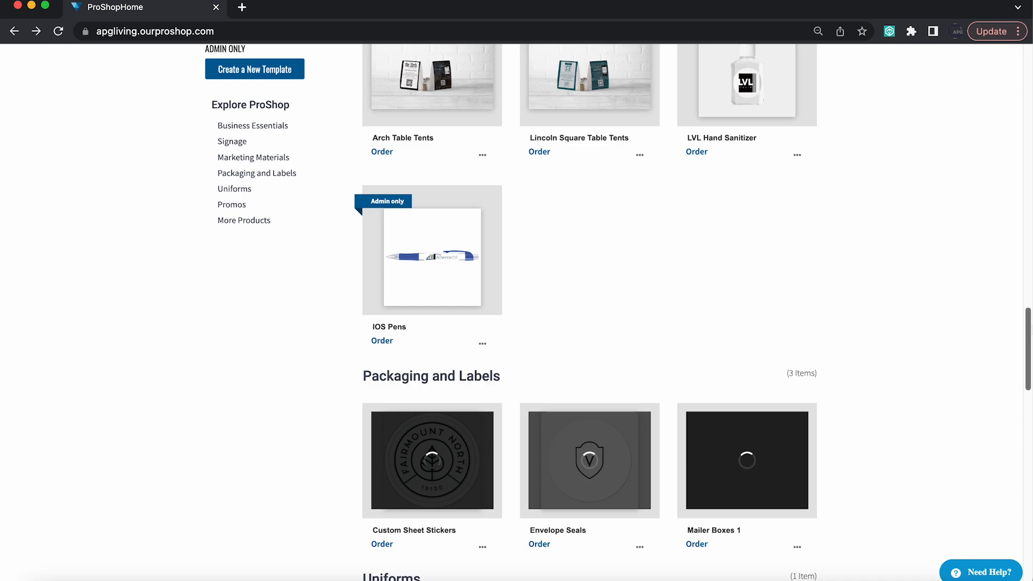
{"action": "scroll", "scroll_direction": "down", "scroll_amount": 3}
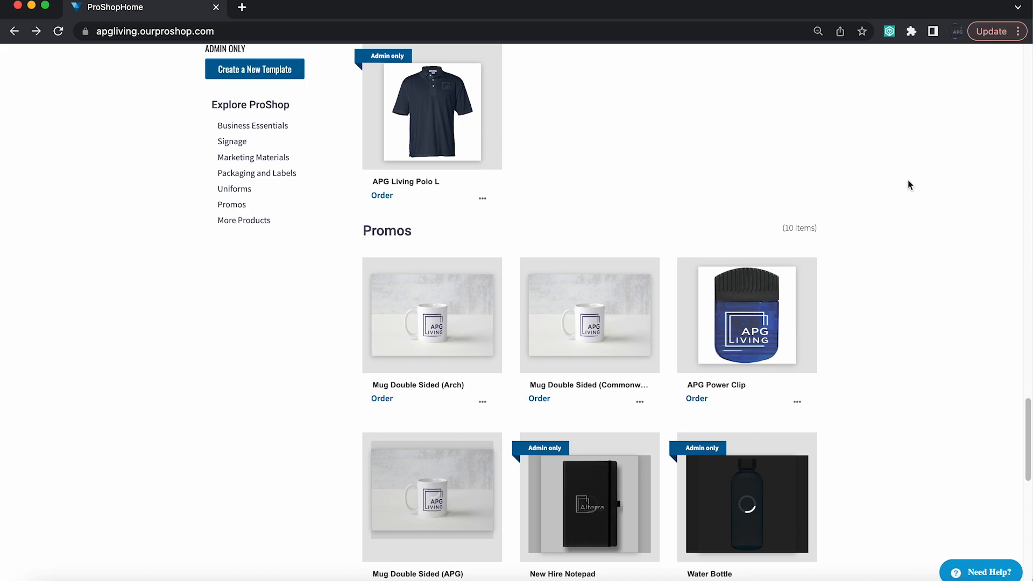
{"action": "scroll", "scroll_direction": "down", "scroll_amount": 3}
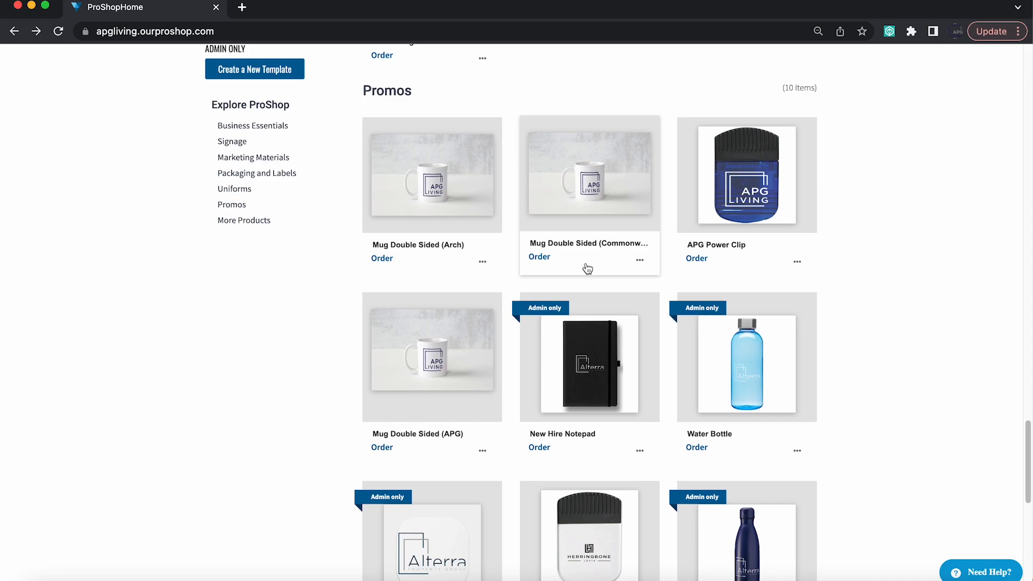
{"action": "mouse_move", "coordinate": [347, 236]}
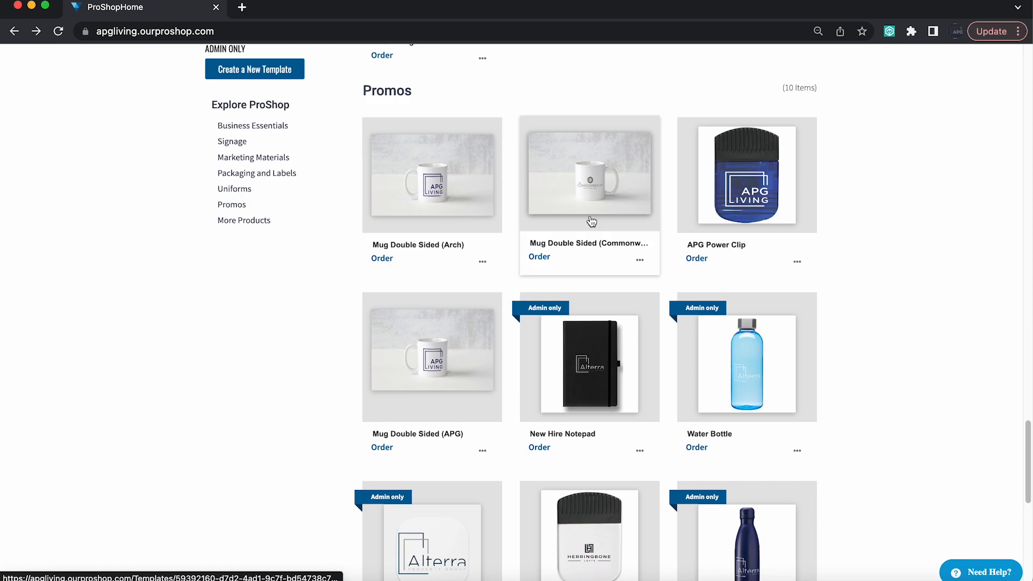
{"action": "mouse_move", "coordinate": [459, 333]}
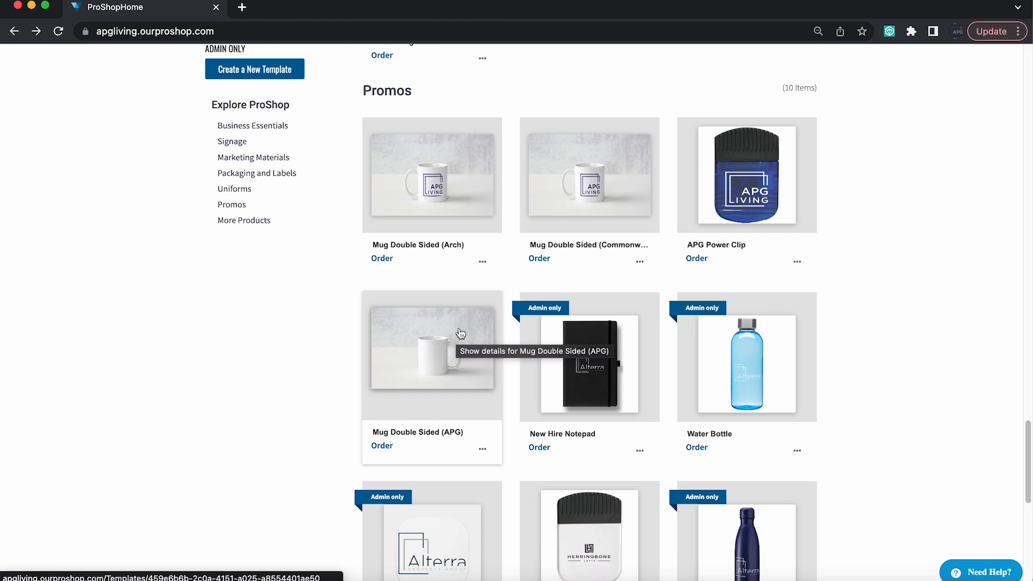
{"action": "mouse_move", "coordinate": [840, 179]}
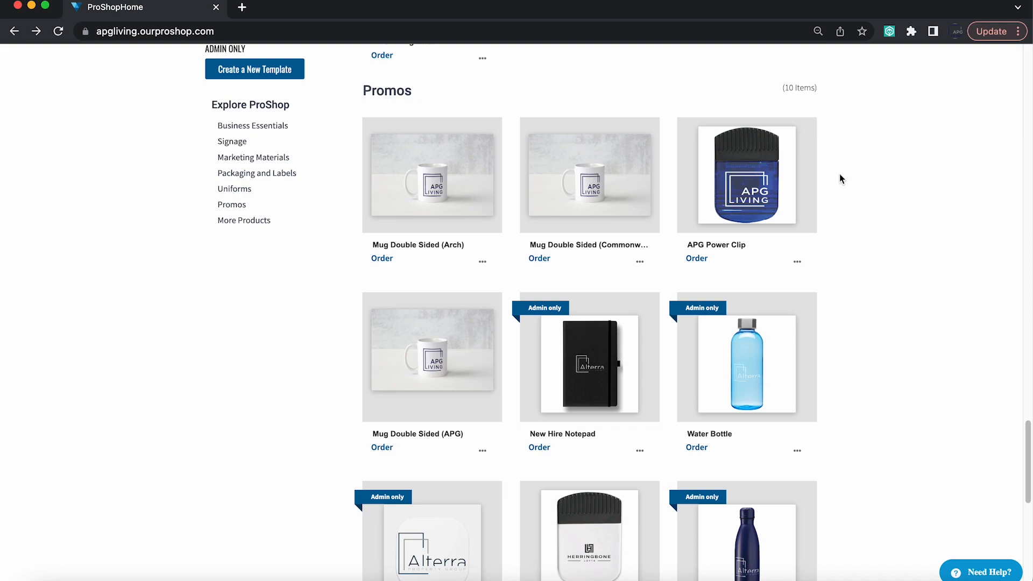
{"action": "scroll", "scroll_direction": "down", "scroll_amount": 3}
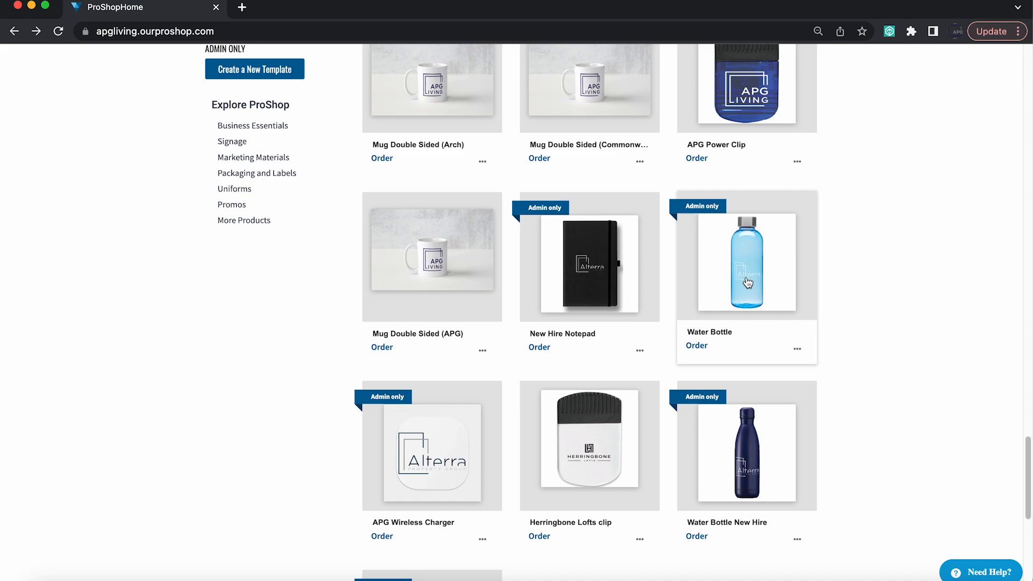
{"action": "mouse_move", "coordinate": [747, 288]}
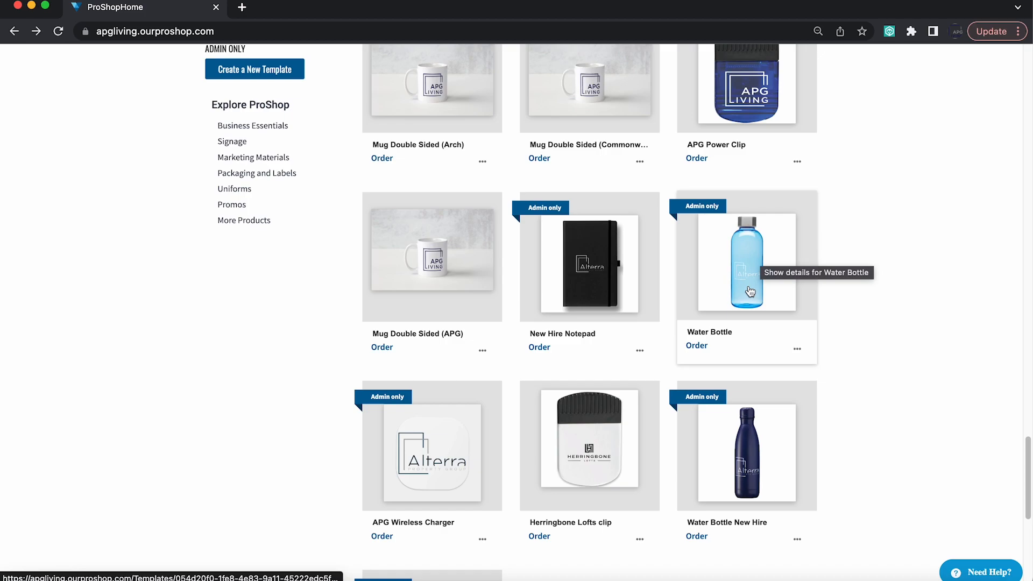
{"action": "scroll", "scroll_direction": "down", "scroll_amount": 3}
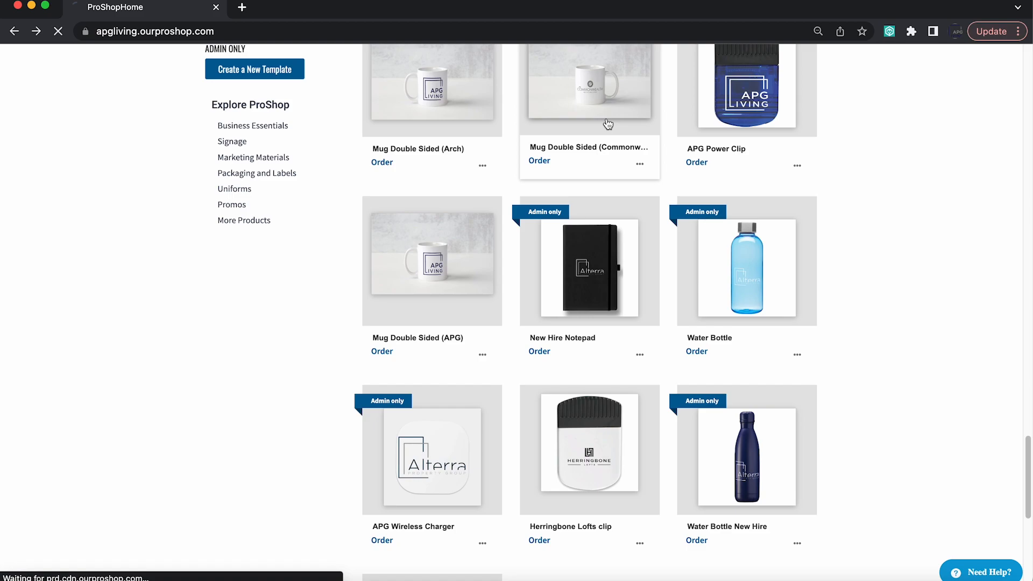
- Order 200 Mug Double Sided (Commonwealth), noting the dishwasher-safe detail, and reach Review and Order
{"action": "left_click", "coordinate": [589, 86]}
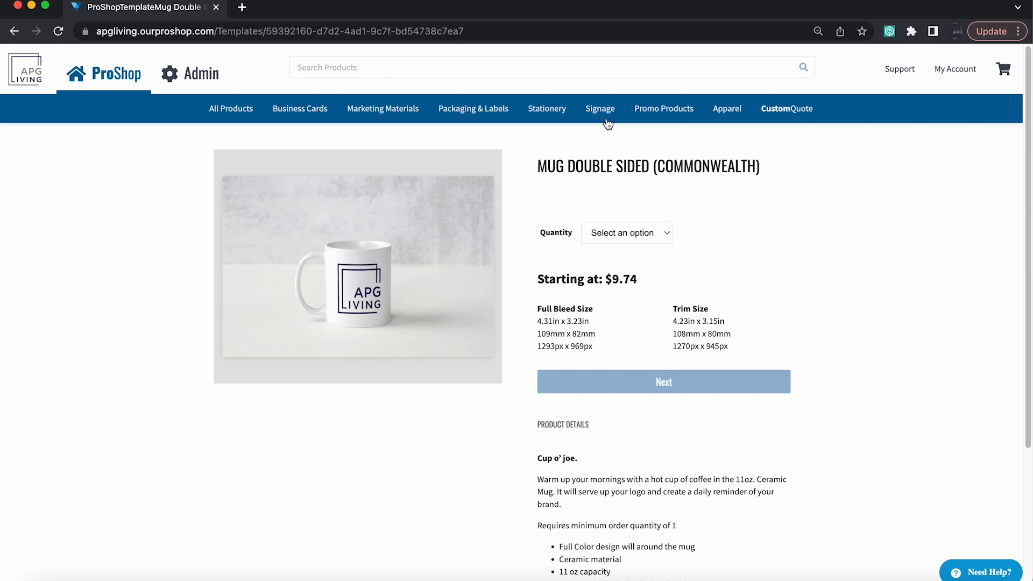
{"action": "left_click", "coordinate": [625, 232]}
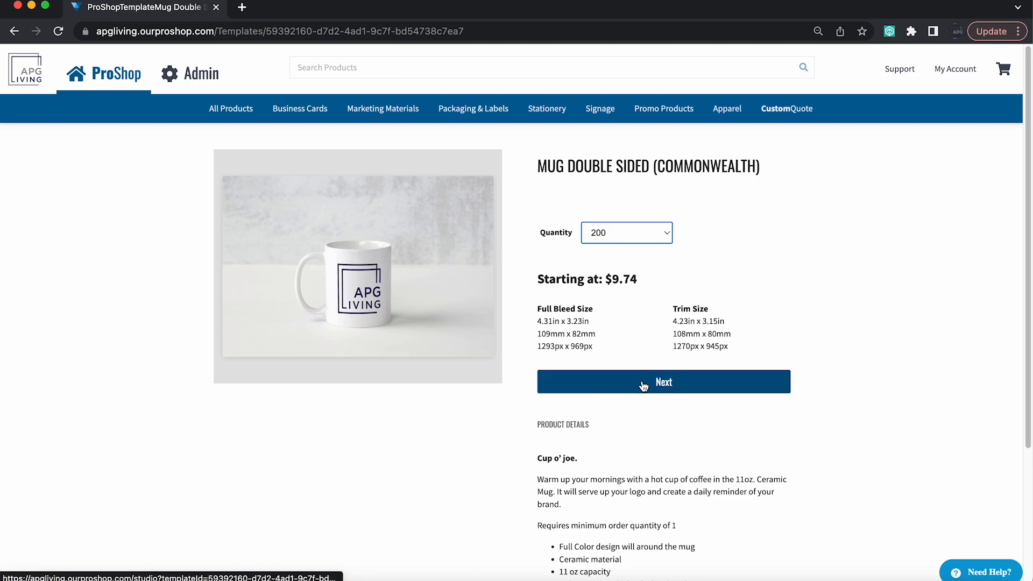
{"action": "scroll", "scroll_direction": "down", "scroll_amount": 3}
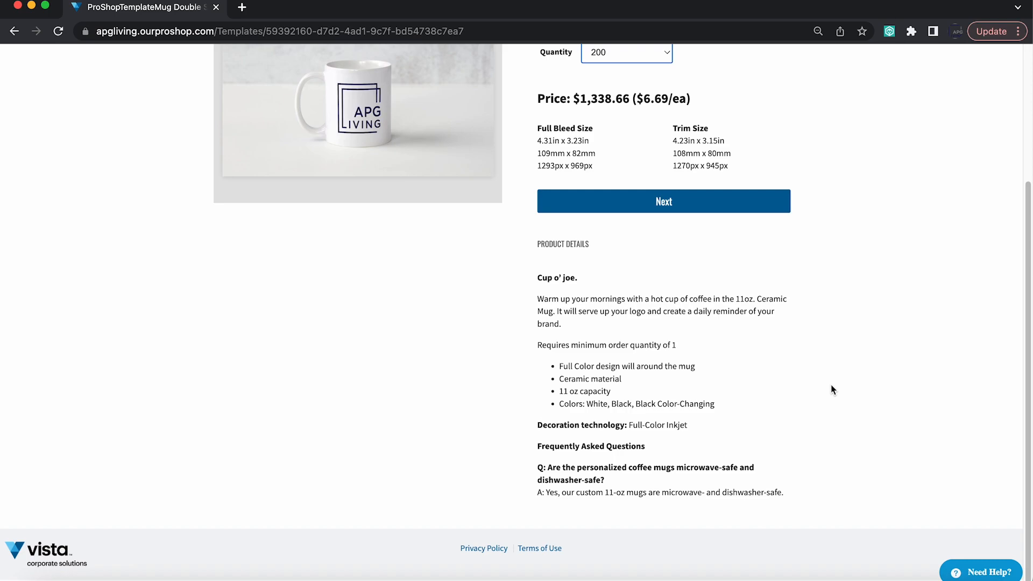
{"action": "left_click_drag", "start_coordinate": [573, 491], "coordinate": [784, 491]}
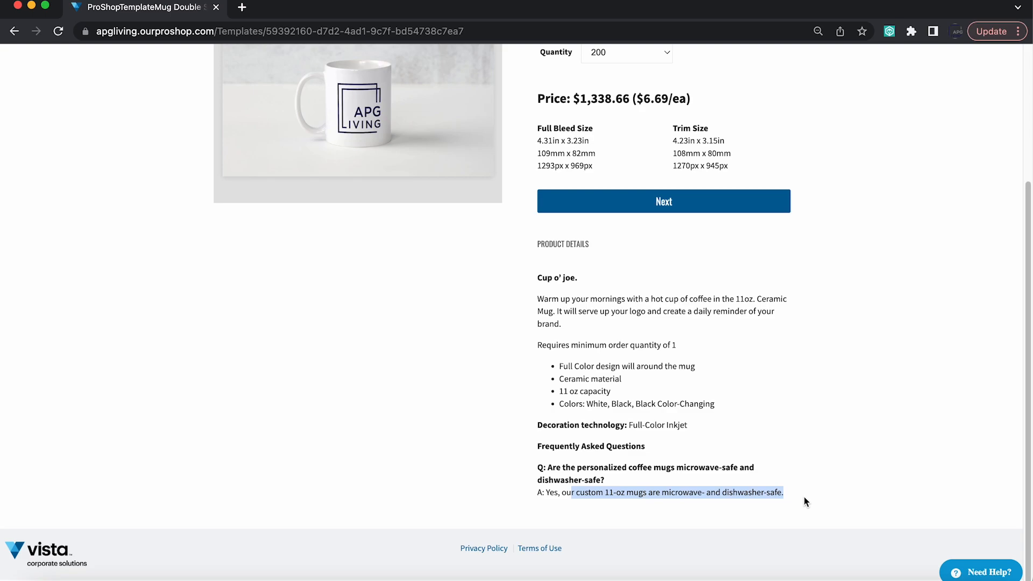
{"action": "left_click", "coordinate": [662, 201]}
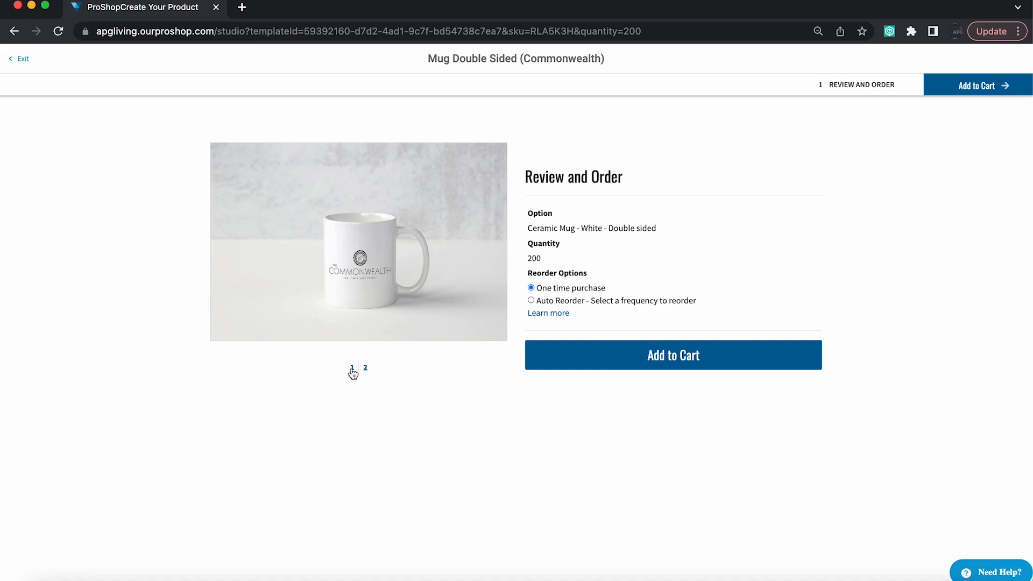
{"action": "mouse_move", "coordinate": [647, 343]}
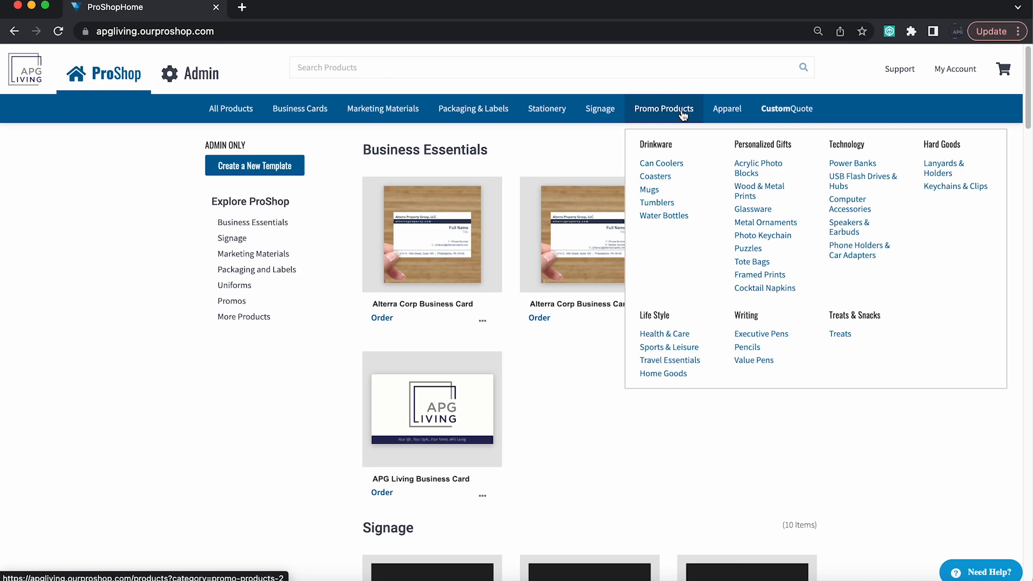
{"action": "mouse_move", "coordinate": [955, 186]}
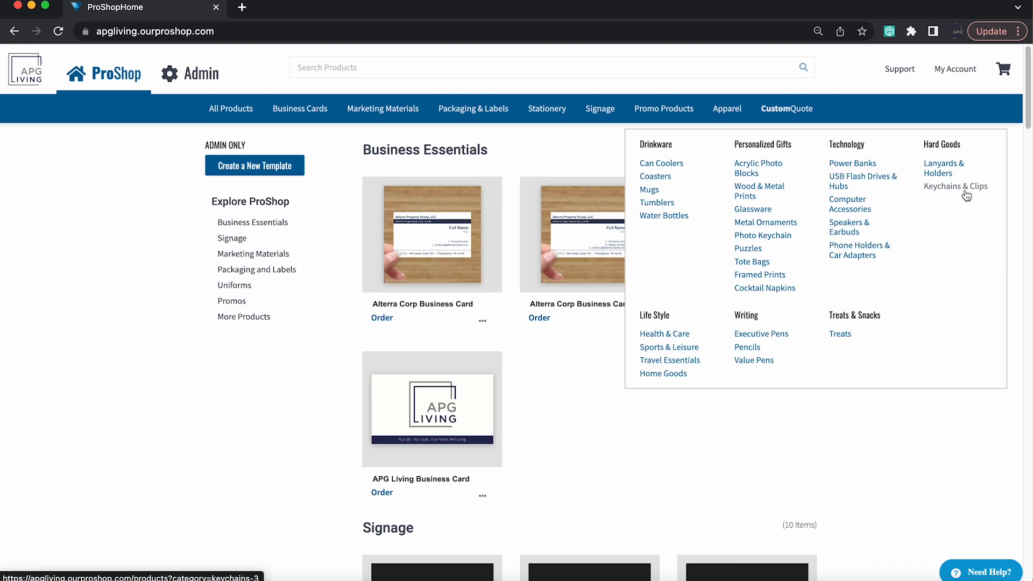
- Open Power Clip Jumbo from the Keychains & Clips category
{"action": "left_click", "coordinate": [955, 186]}
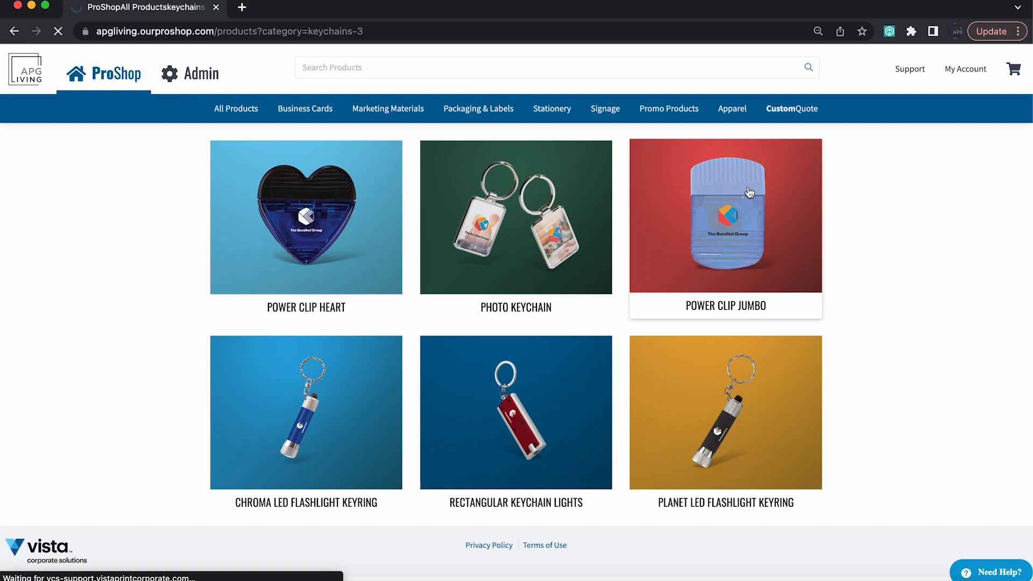
{"action": "left_click", "coordinate": [724, 216]}
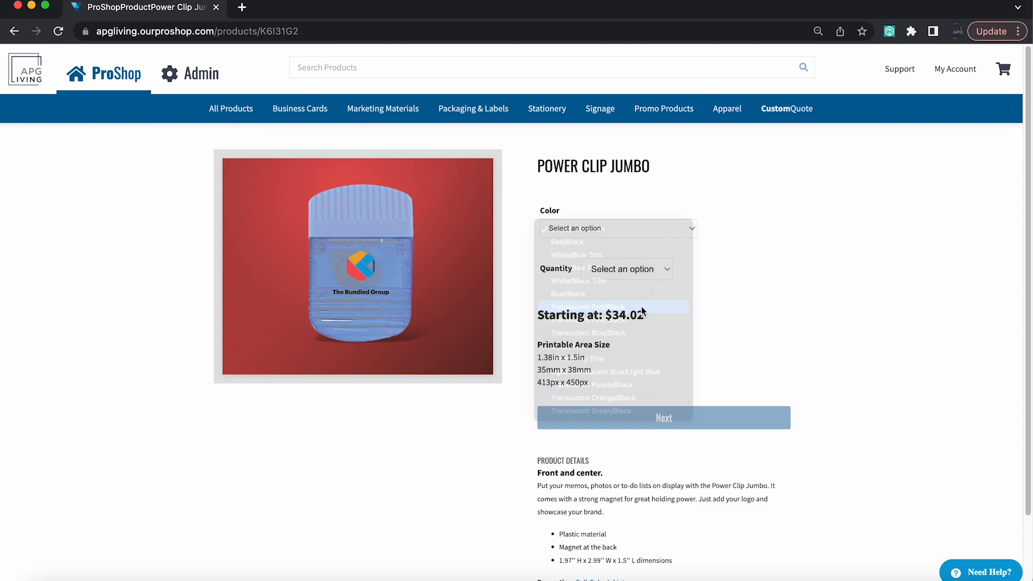
- Choose the Translucent Red/Black colour for the Power Clip Jumbo
{"action": "left_click", "coordinate": [592, 307]}
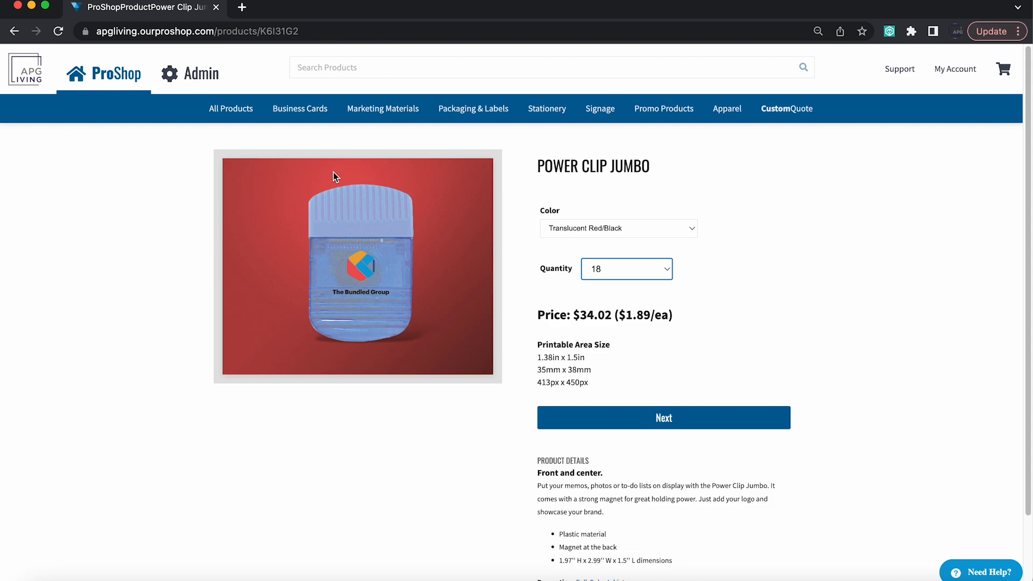
{"action": "mouse_move", "coordinate": [170, 148]}
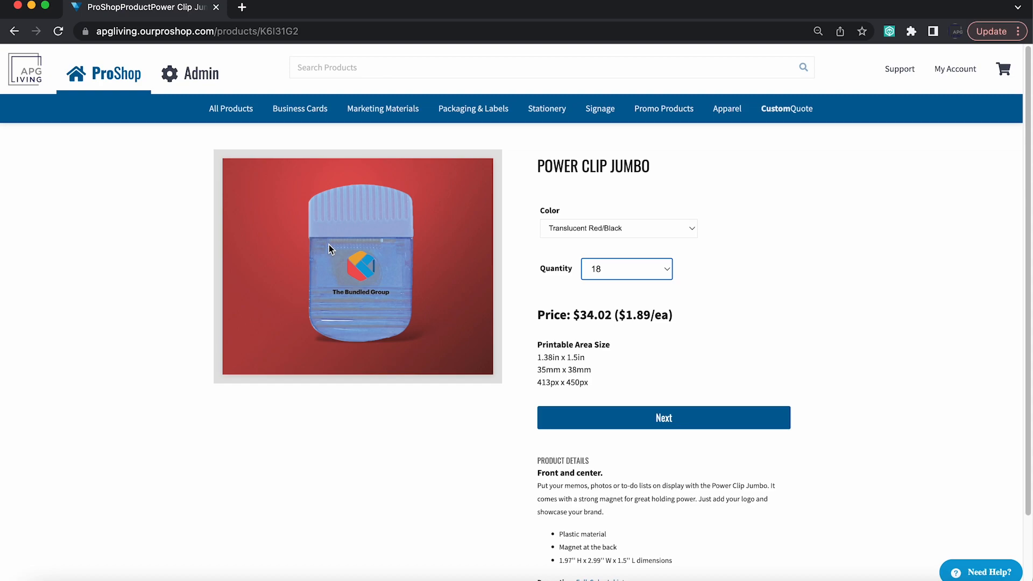
{"action": "mouse_move", "coordinate": [25, 69]}
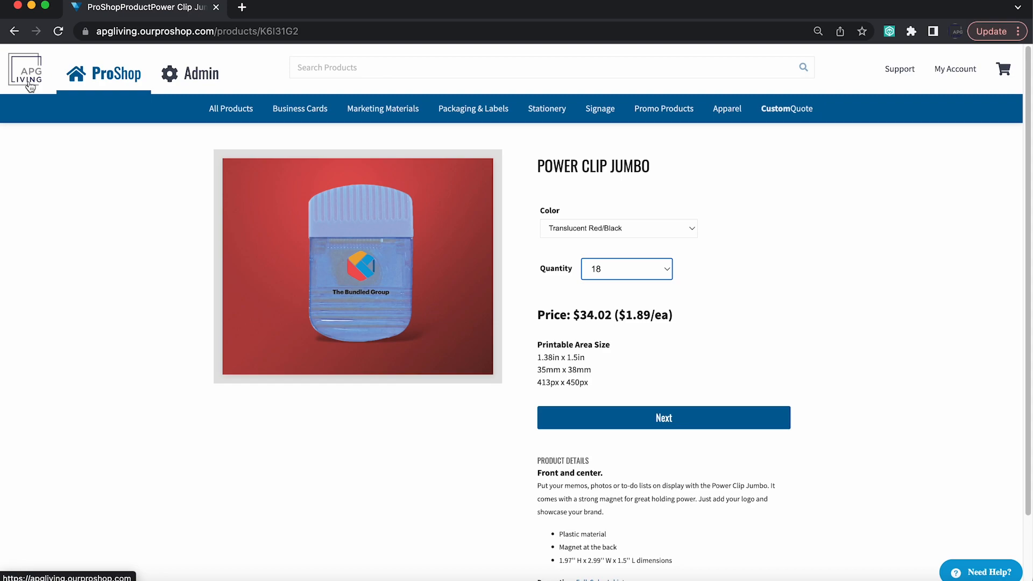
{"action": "mouse_move", "coordinate": [99, 295]}
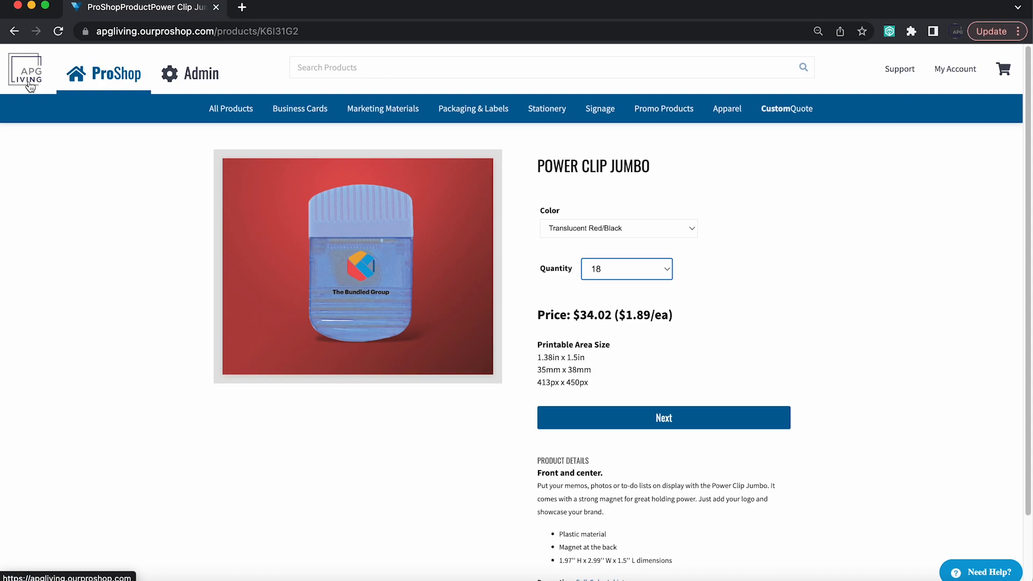